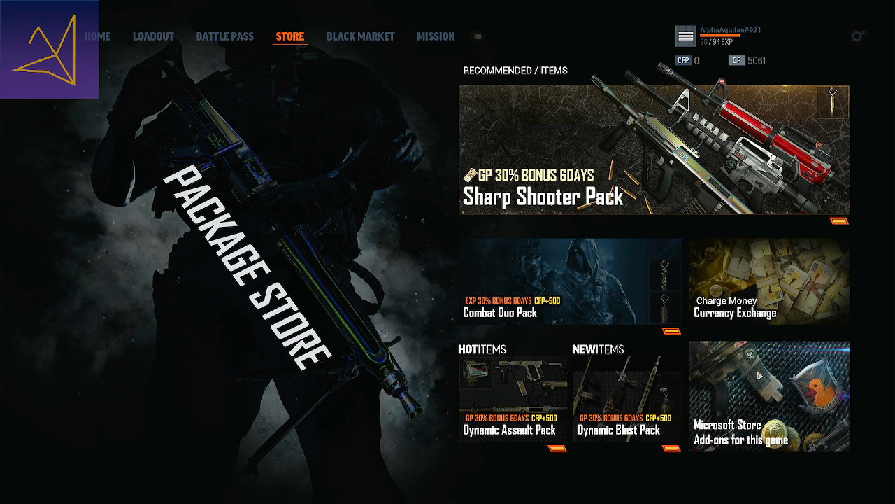
mouse_move(744, 377)
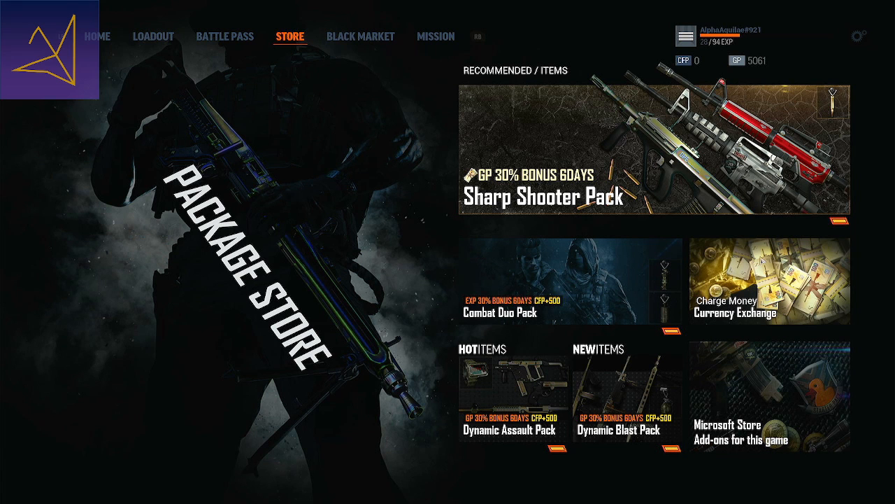
mouse_move(599, 235)
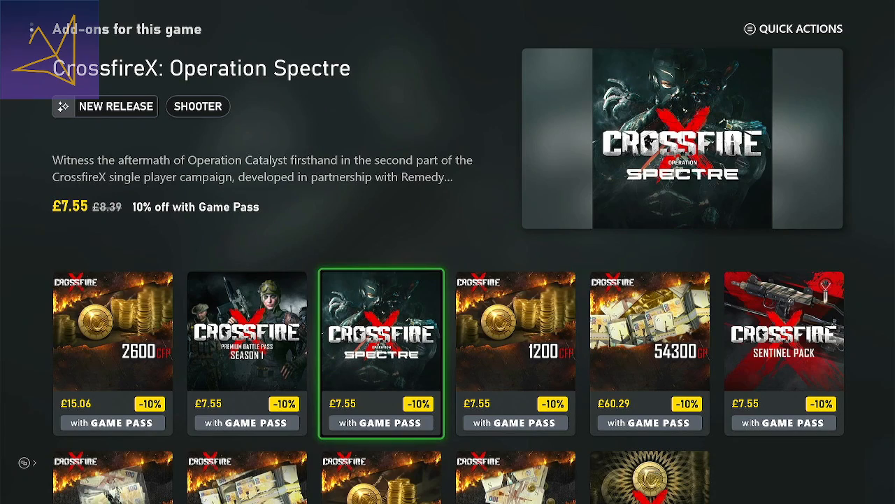
scroll(down, 3)
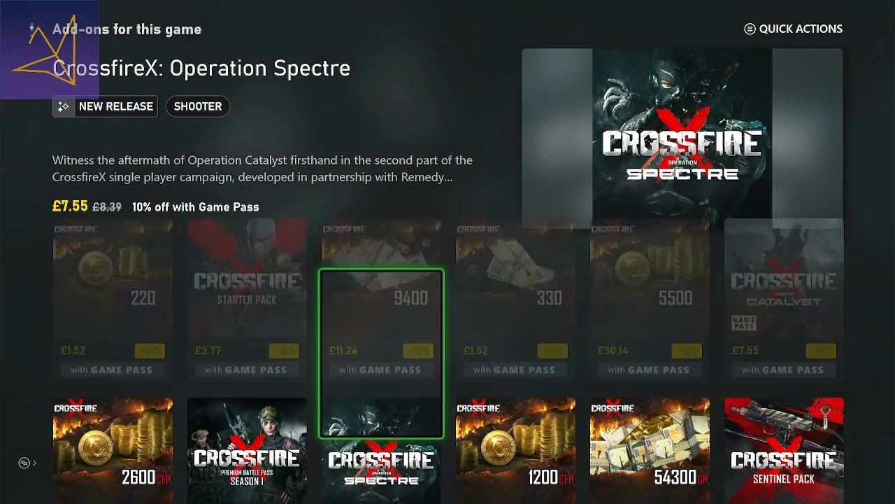